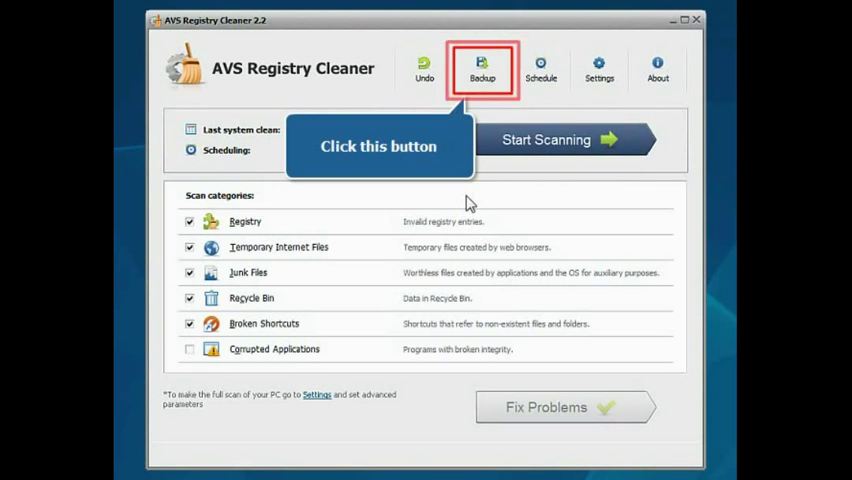
Step: Create a registry backup under the default name and dismiss the confirmation message
left_click(482, 68)
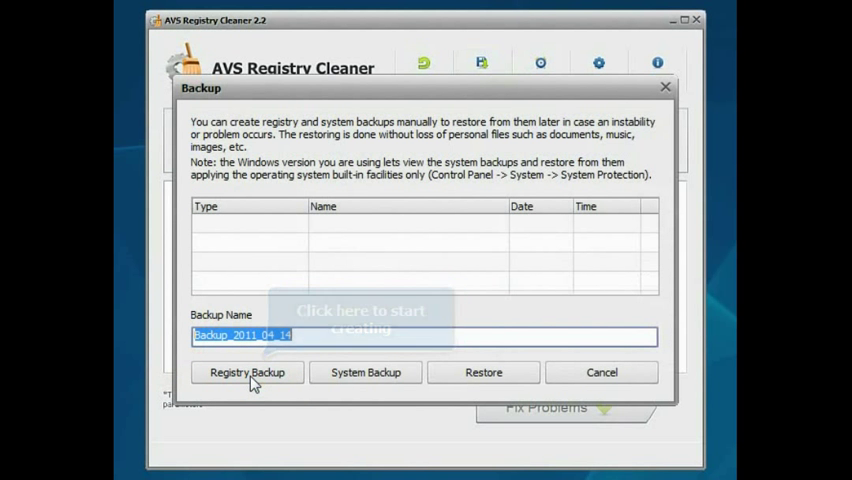
left_click(247, 372)
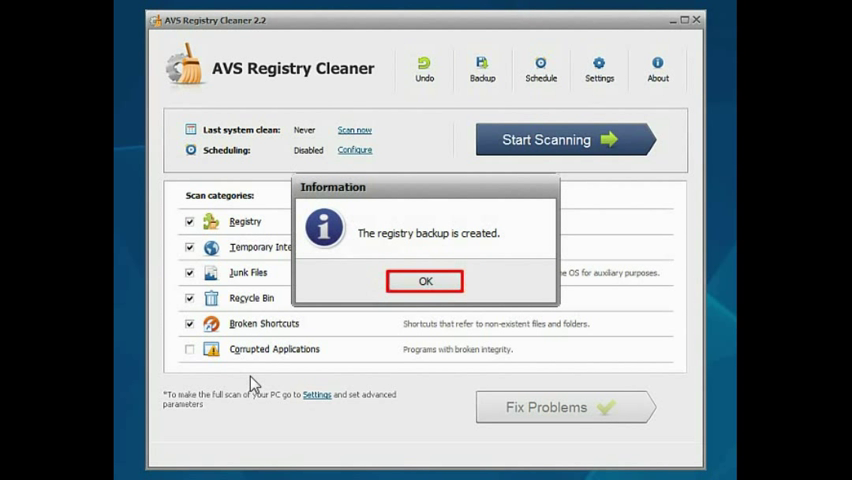
left_click(424, 281)
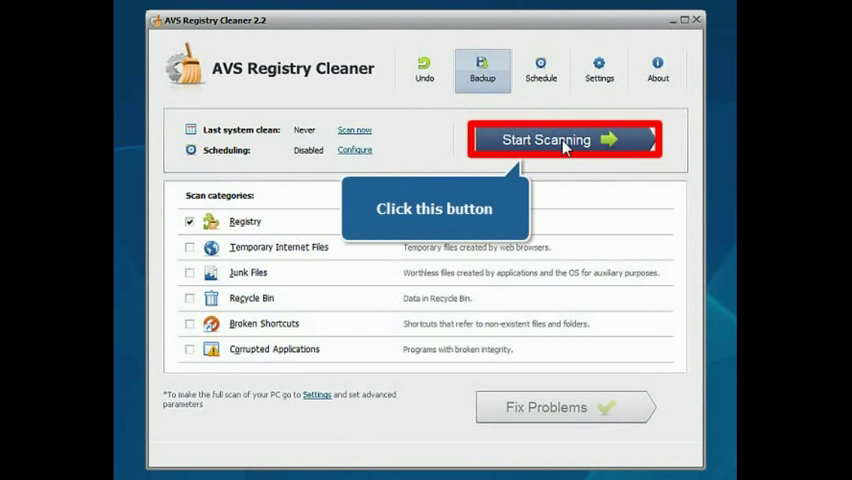
Step: Run a registry-only scan and open the details of the 473 problems found
left_click(564, 139)
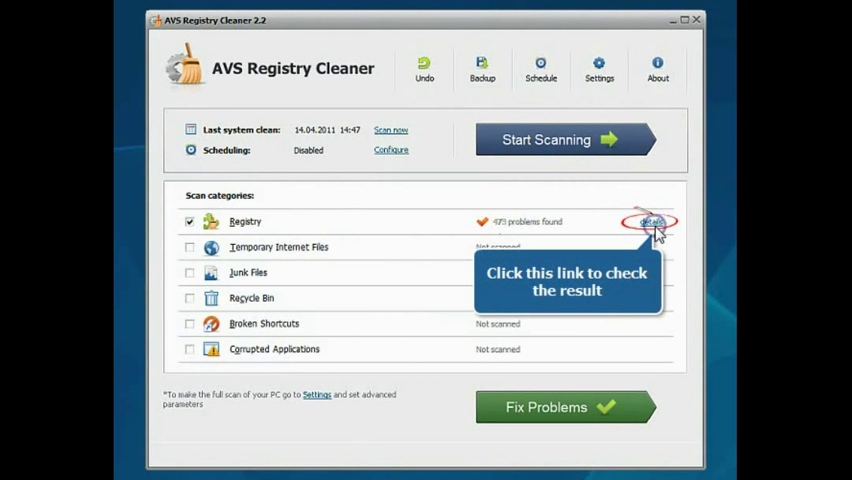
left_click(650, 221)
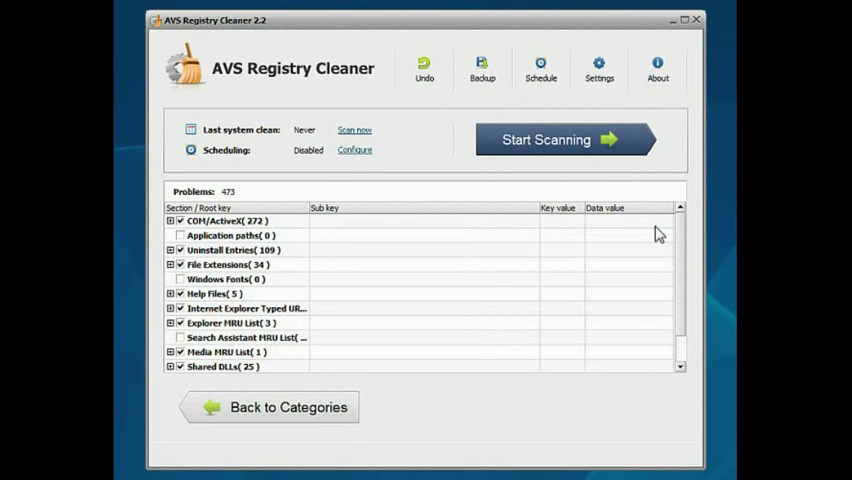